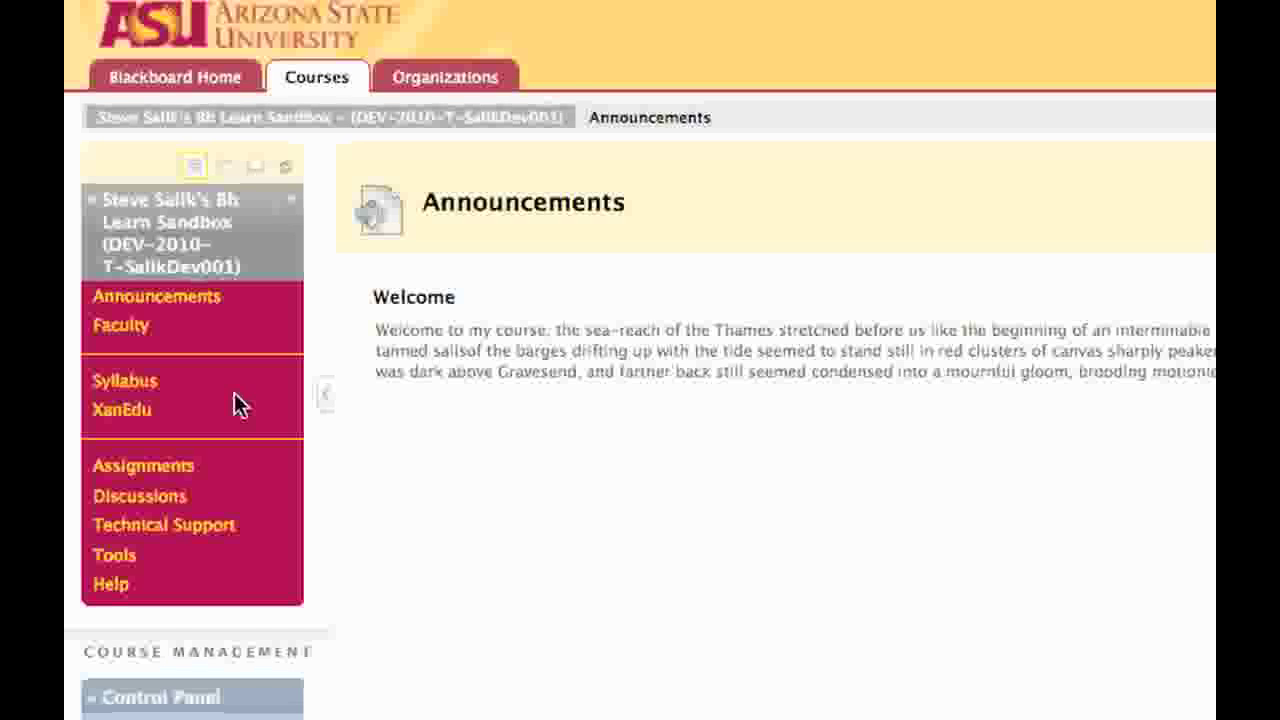
mouse_move(242, 408)
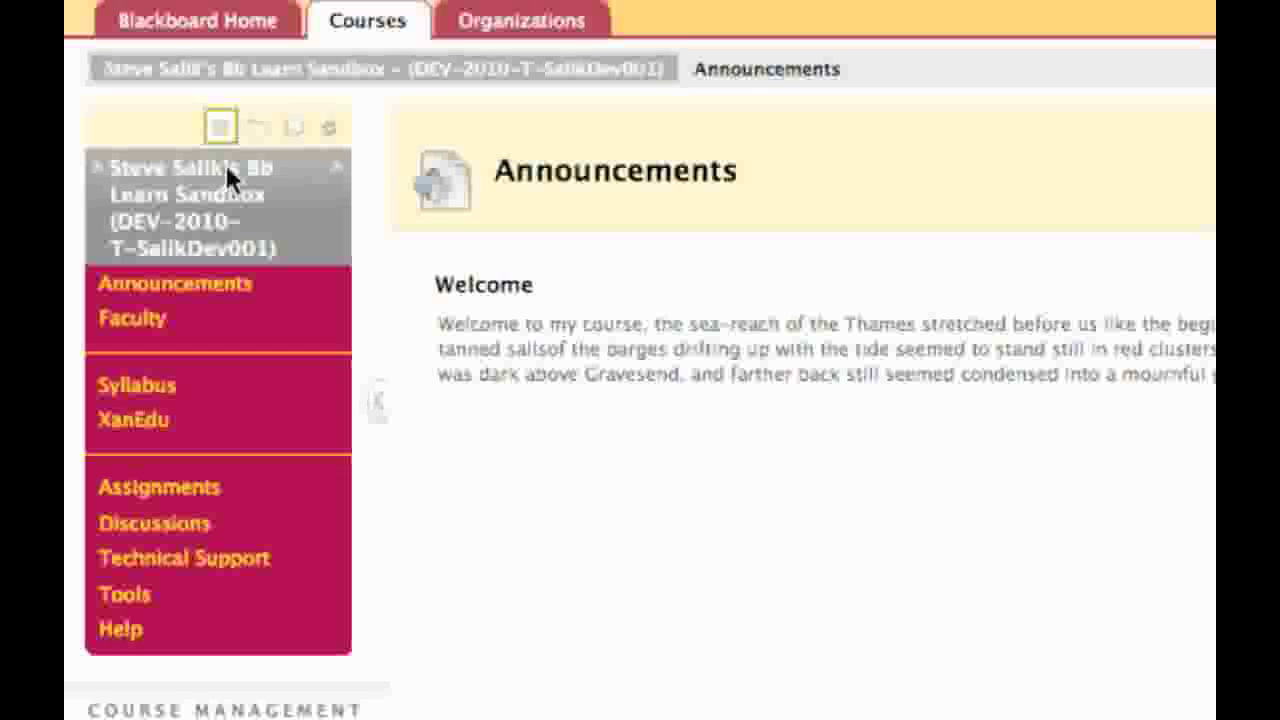
mouse_move(218, 126)
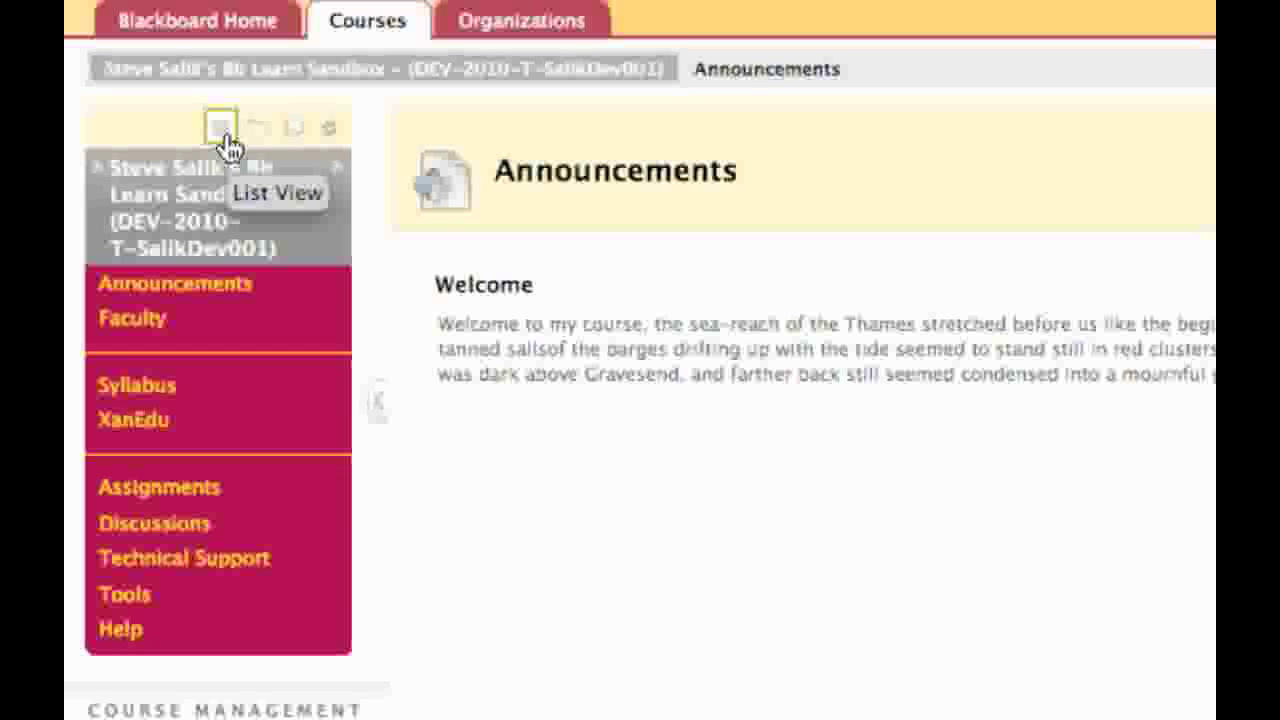
mouse_move(262, 128)
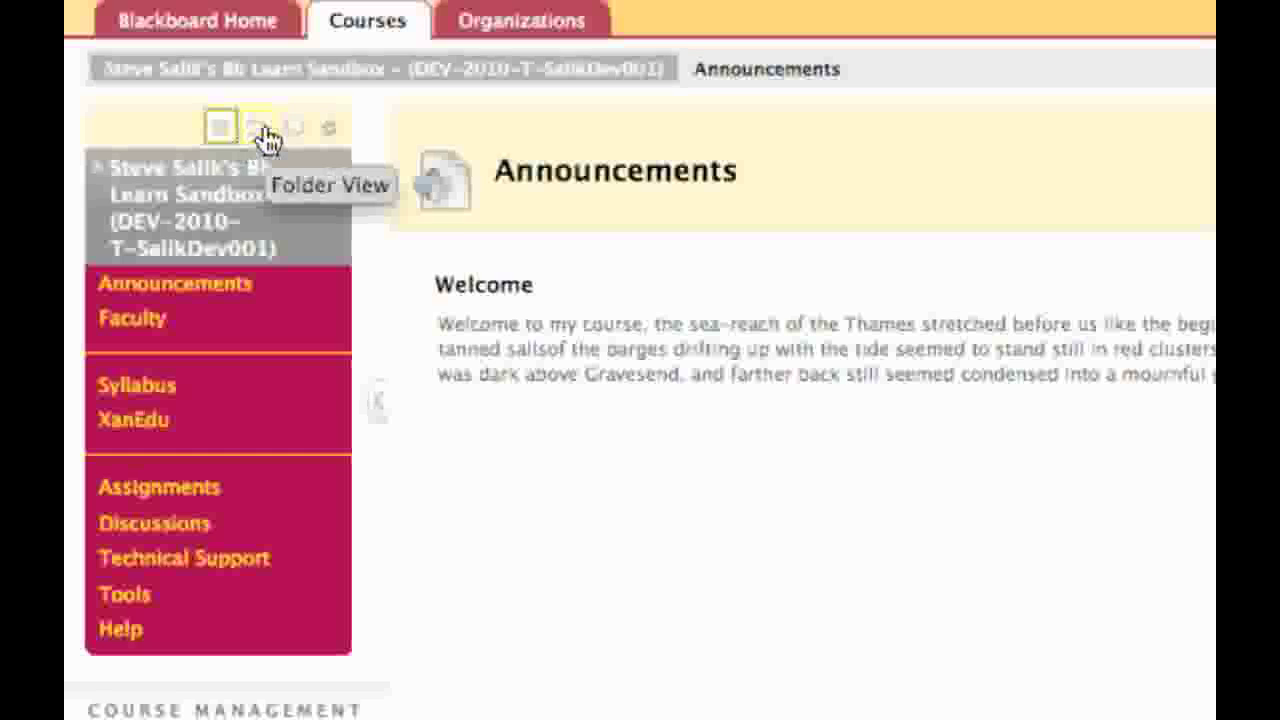
- Show the course menu as a folder tree, expand Assignments to reveal its items, then collapse it
click(256, 128)
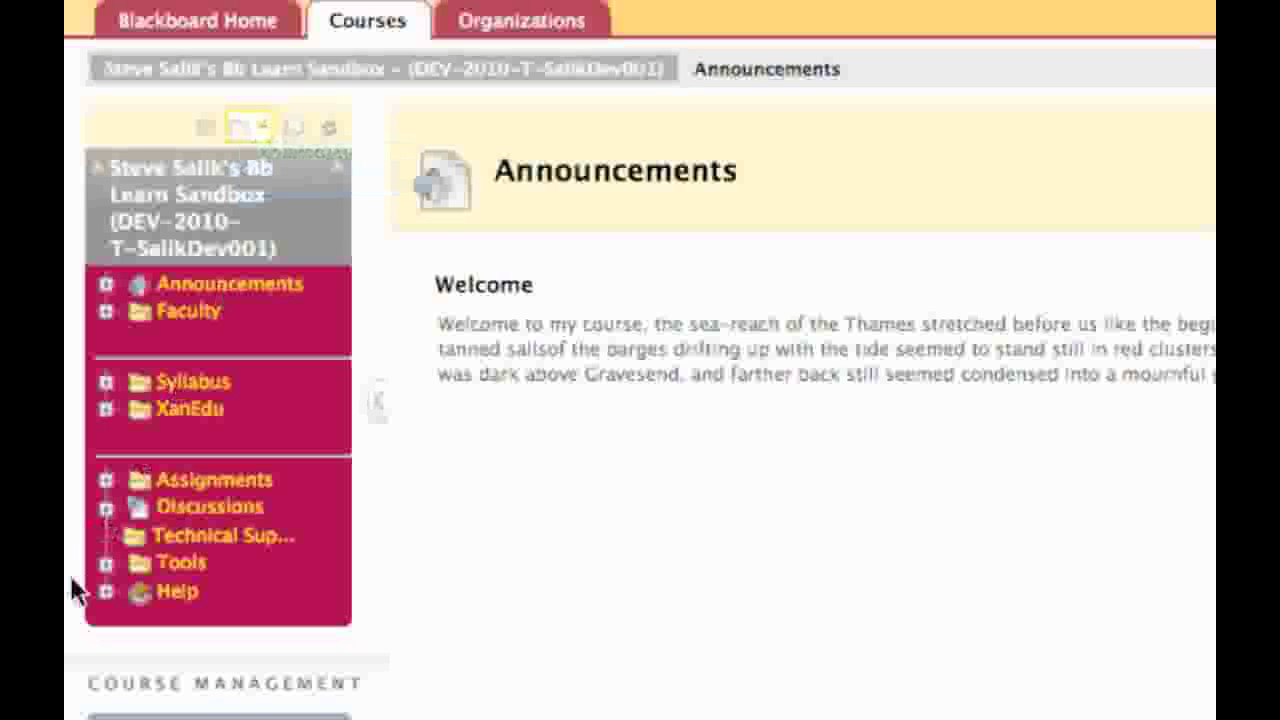
click(106, 480)
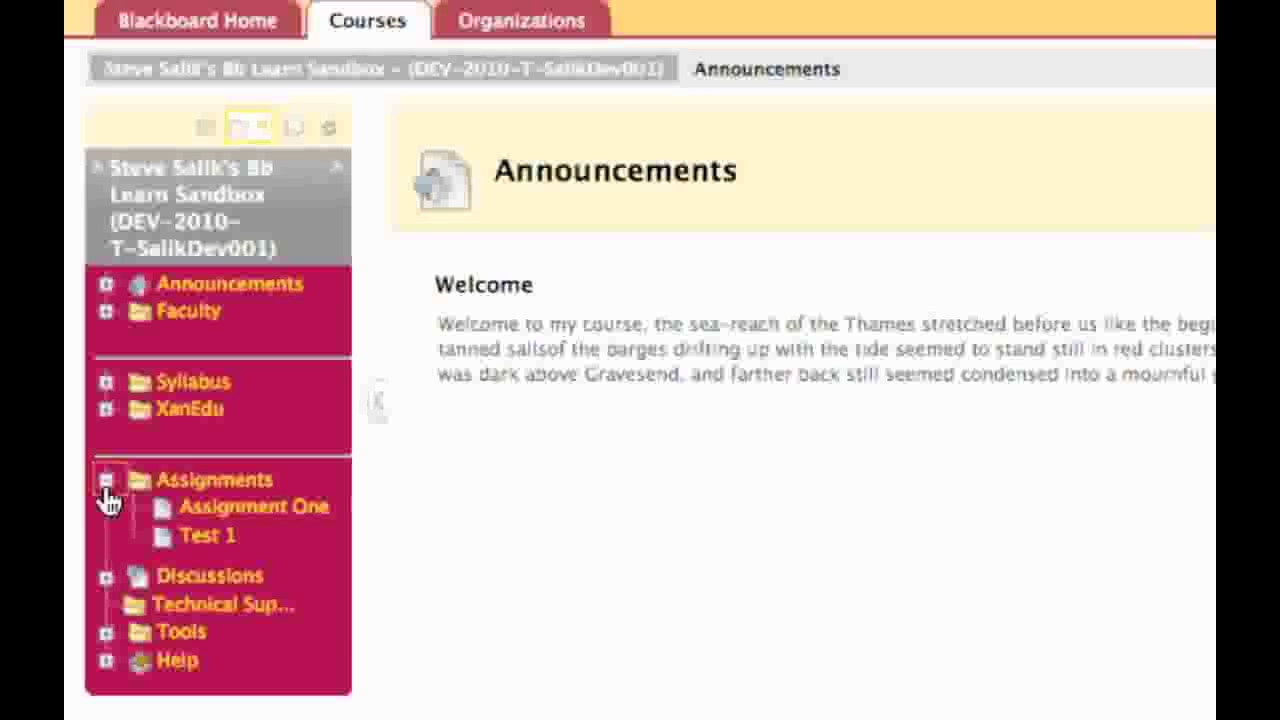
click(330, 128)
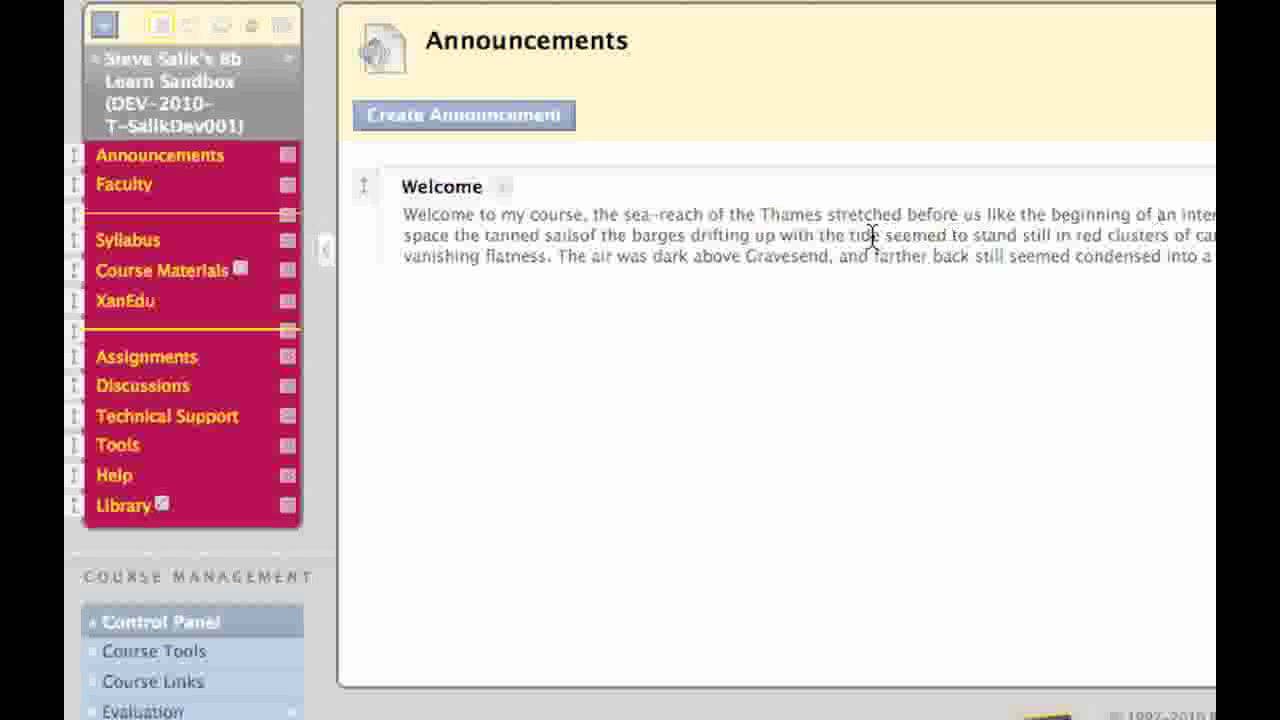
mouse_move(264, 180)
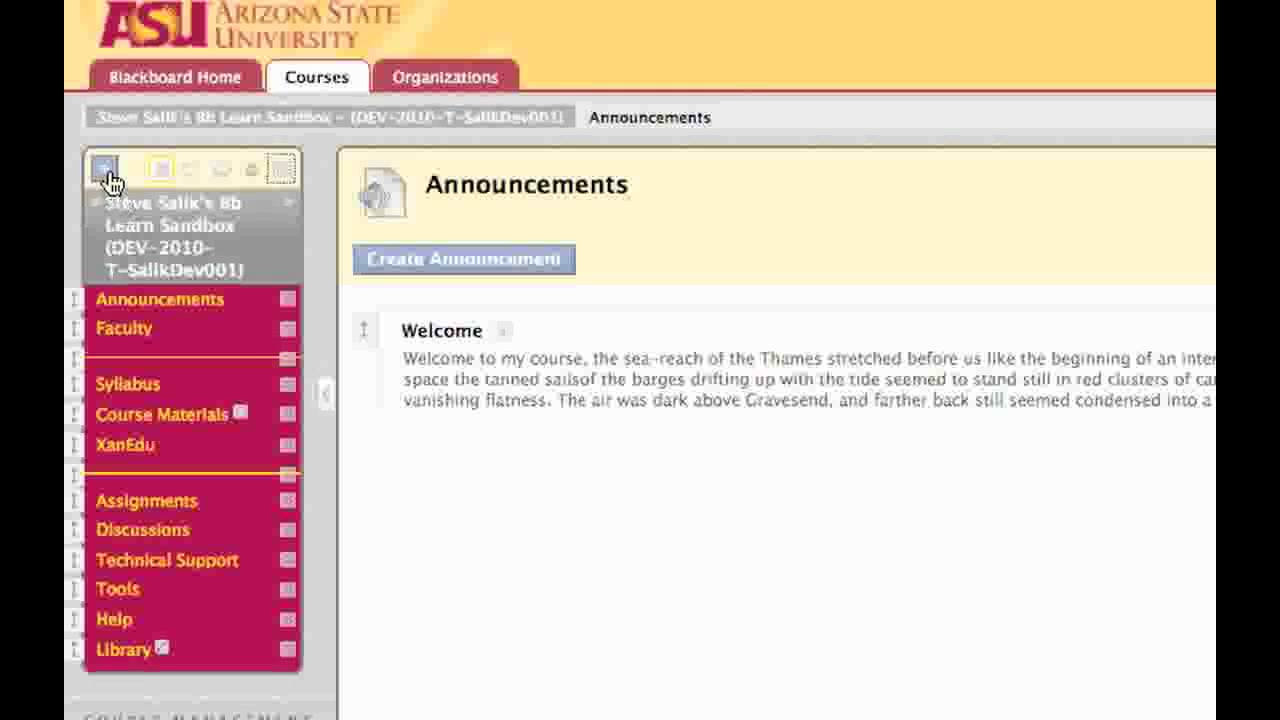
- Bring up the Create menu for adding new items to the course menu
click(100, 168)
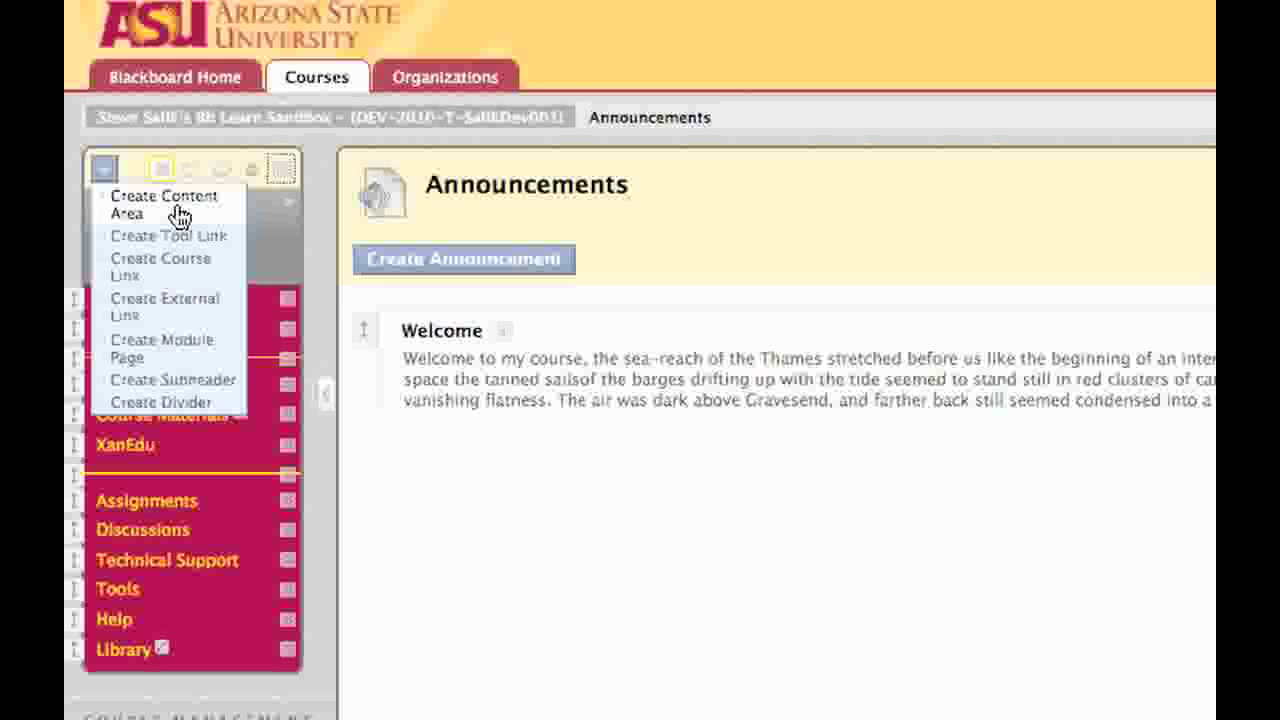
- Start a new content area named 'Readings', leaving Available to Users unchecked
click(166, 204)
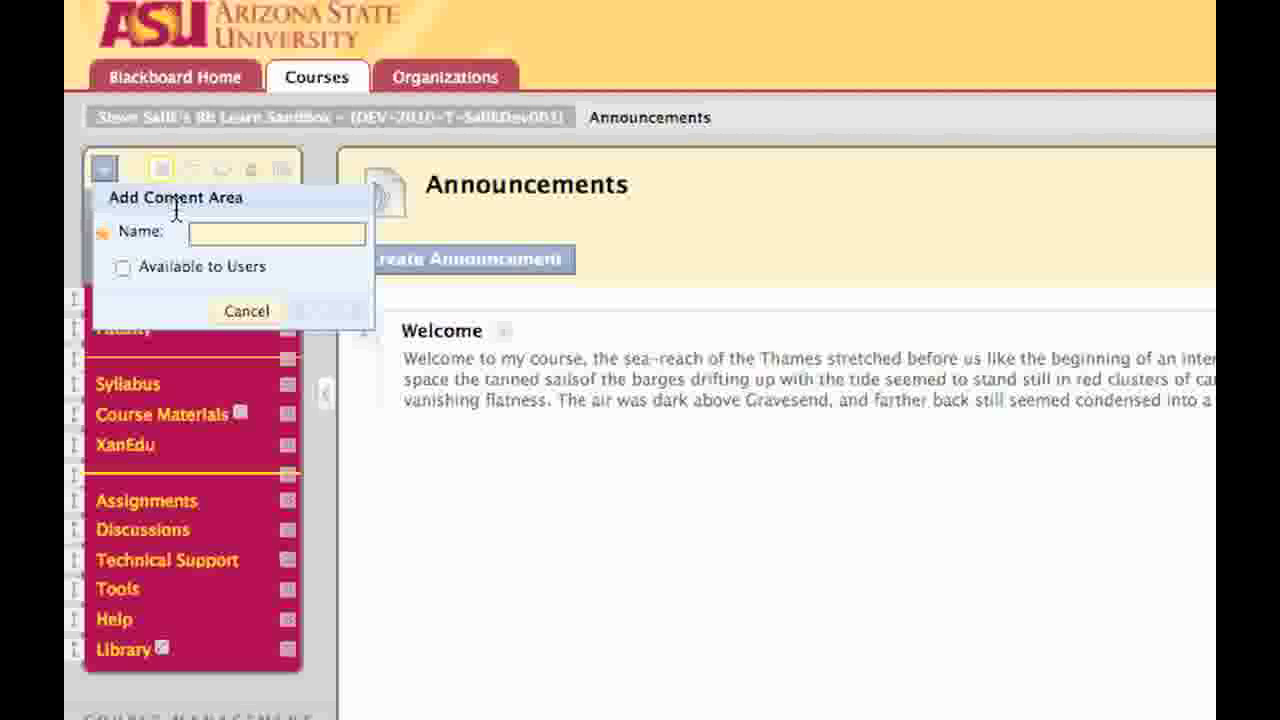
text(Readings)
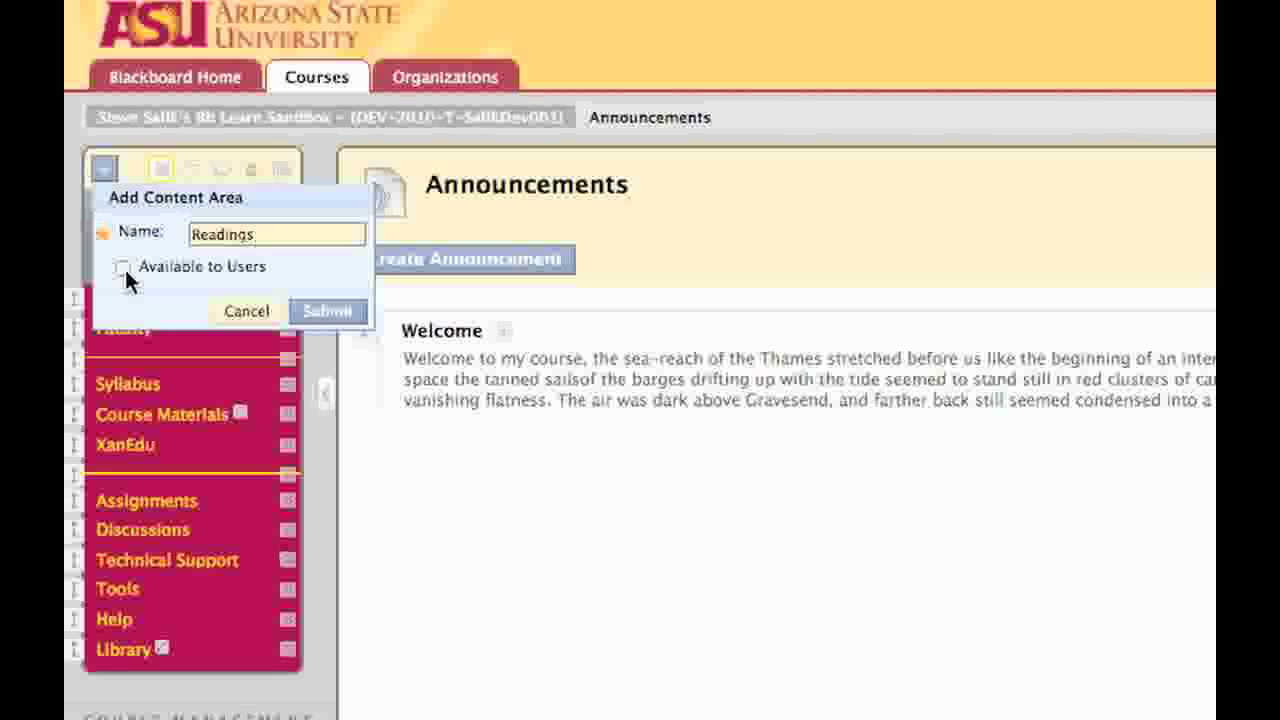
click(276, 232)
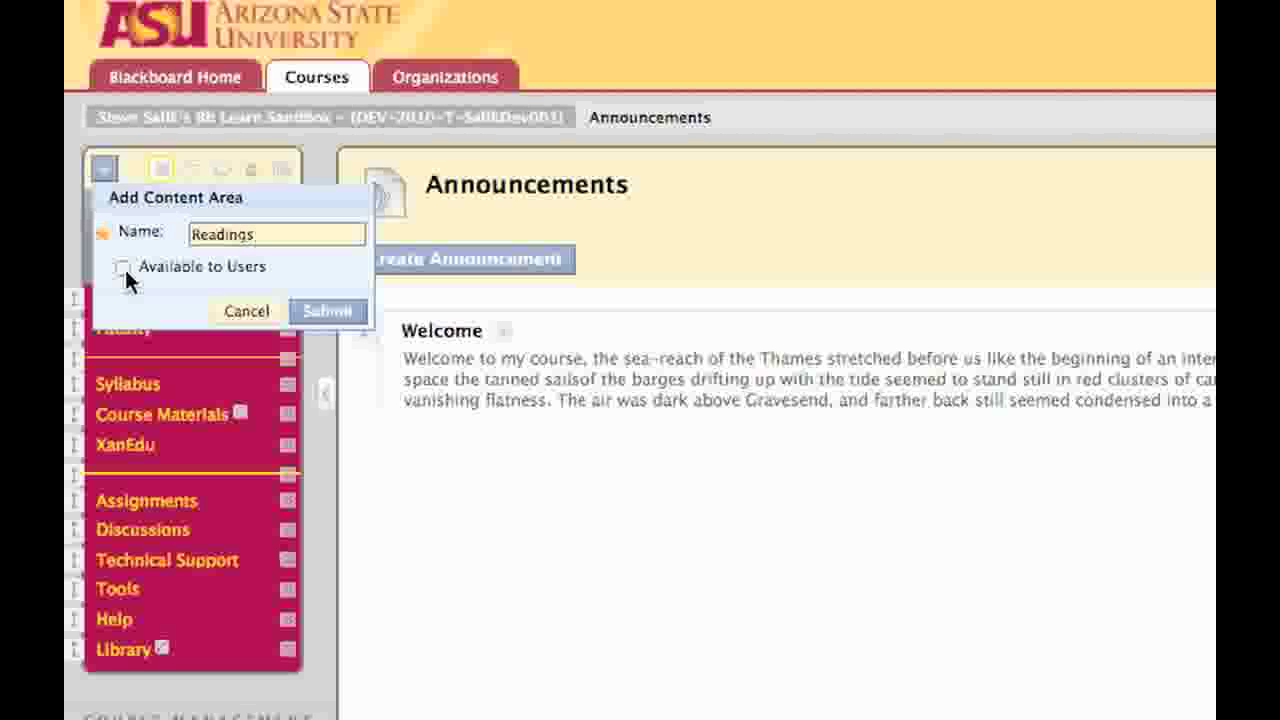
click(276, 232)
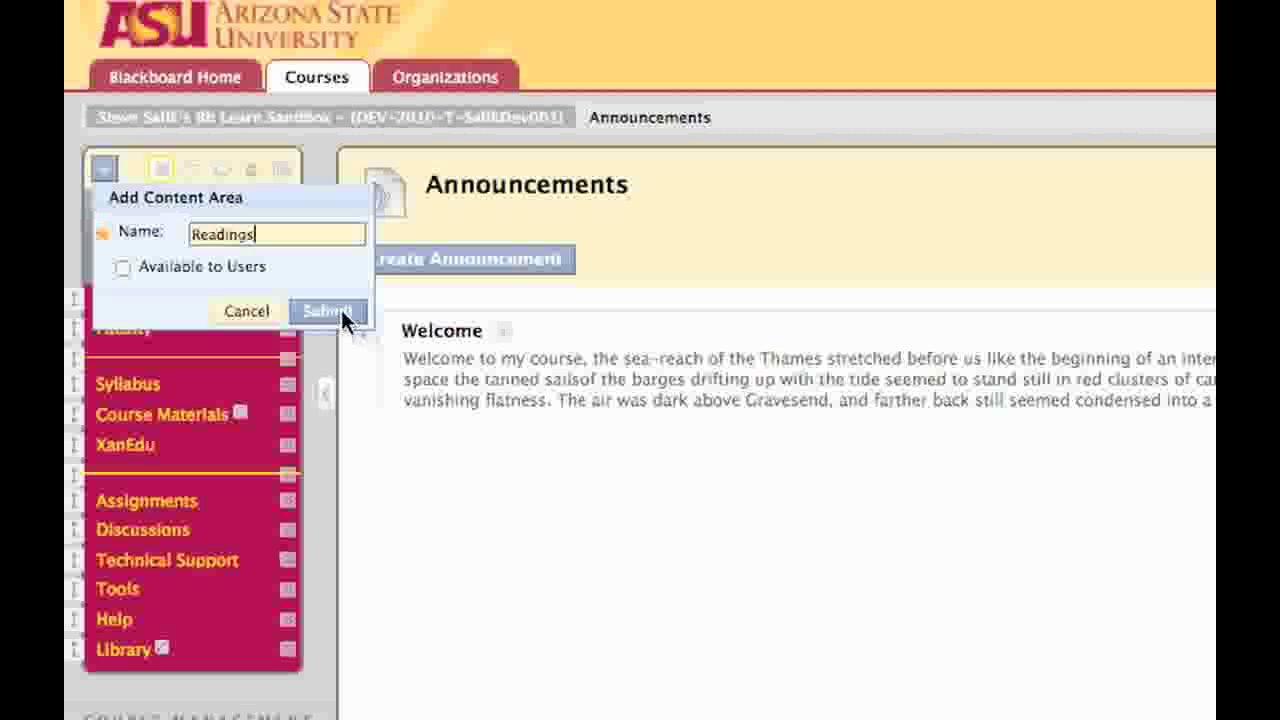
- Submit the Readings content area, view its empty page and reposition it beneath XanEdu
click(328, 312)
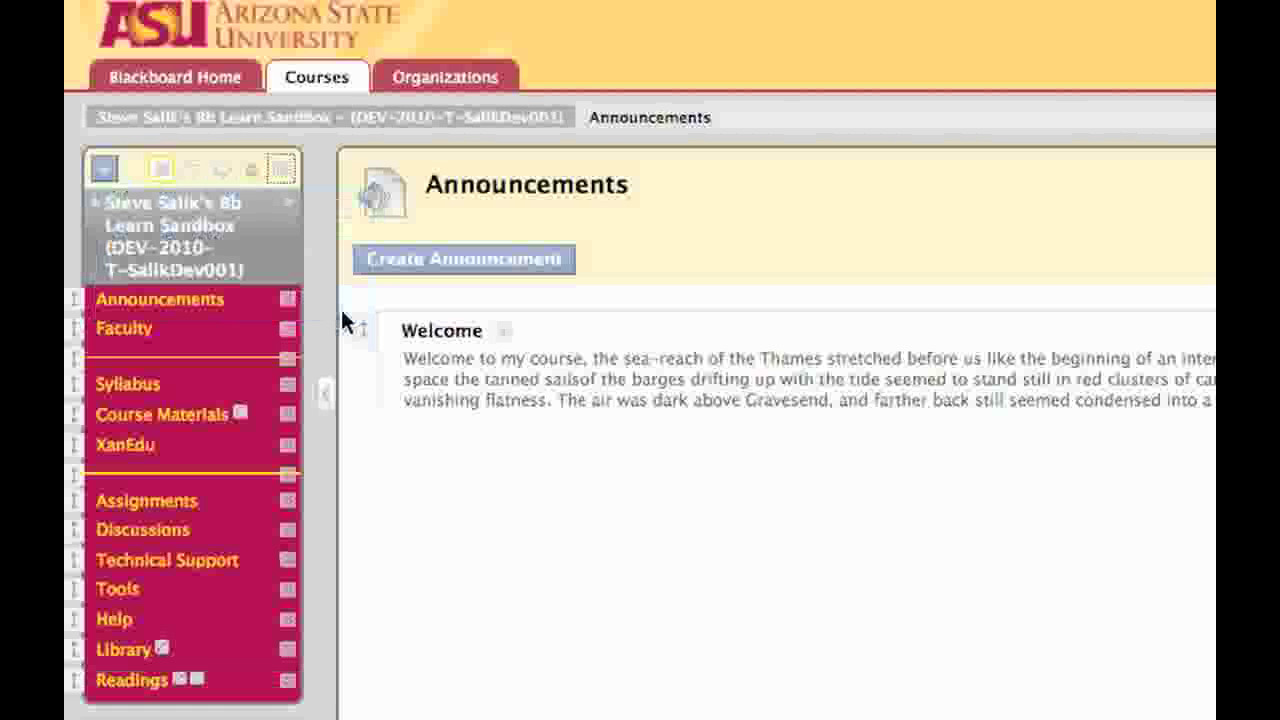
mouse_move(140, 704)
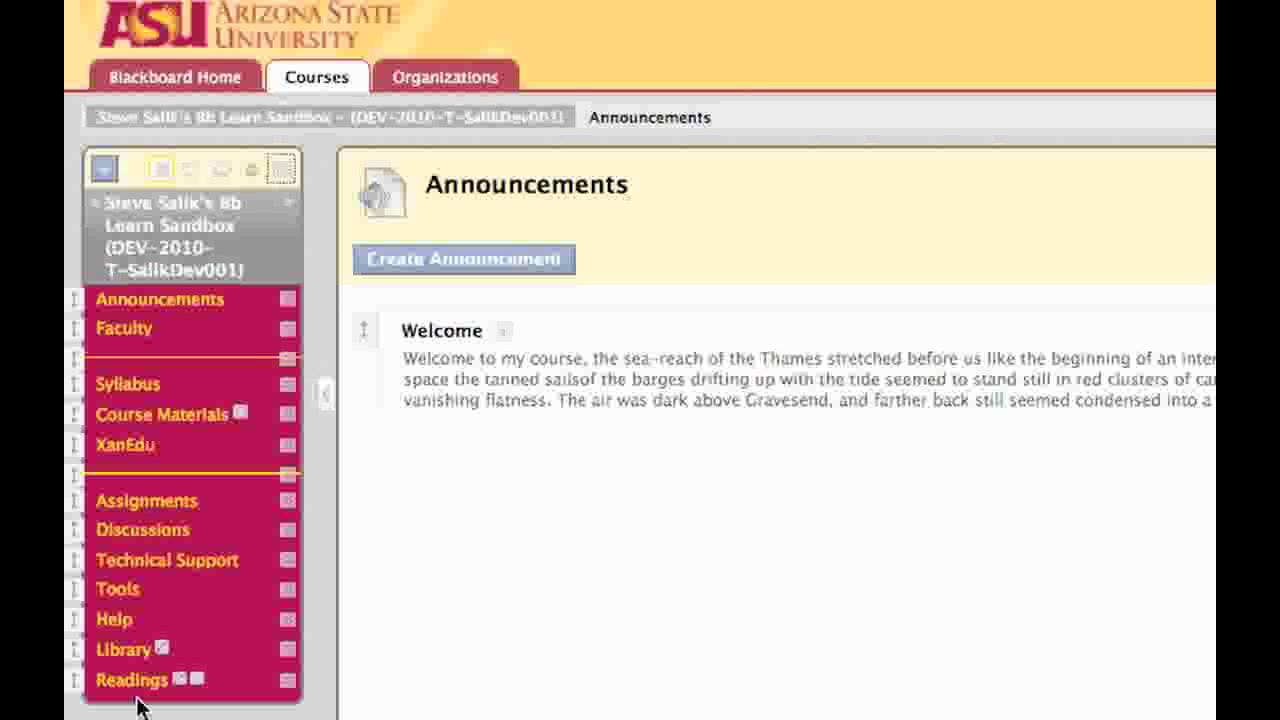
mouse_move(192, 704)
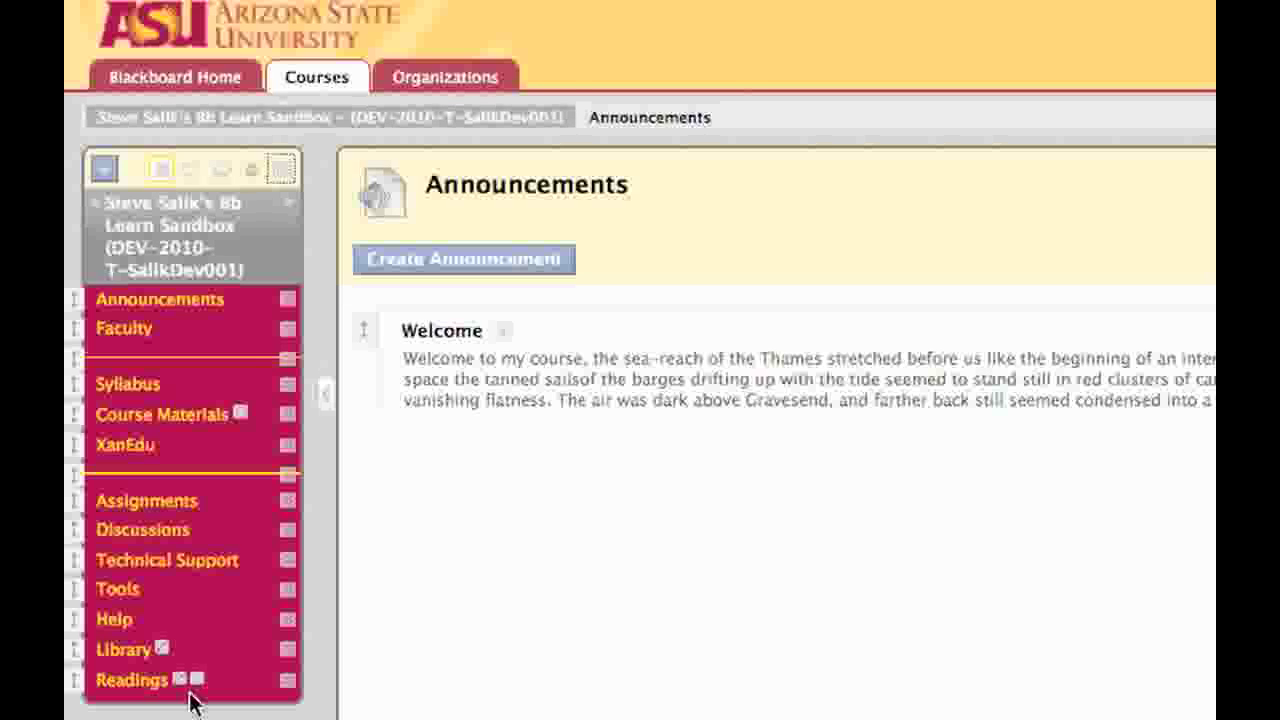
click(130, 680)
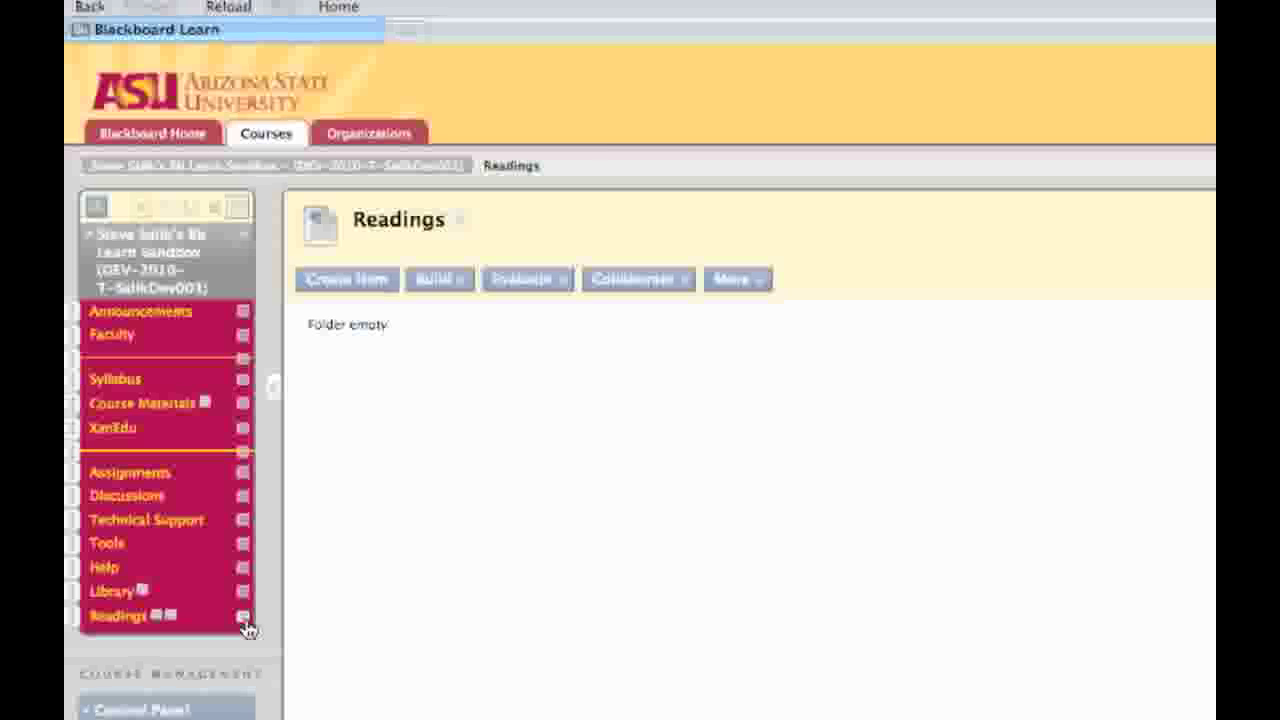
mouse_move(244, 616)
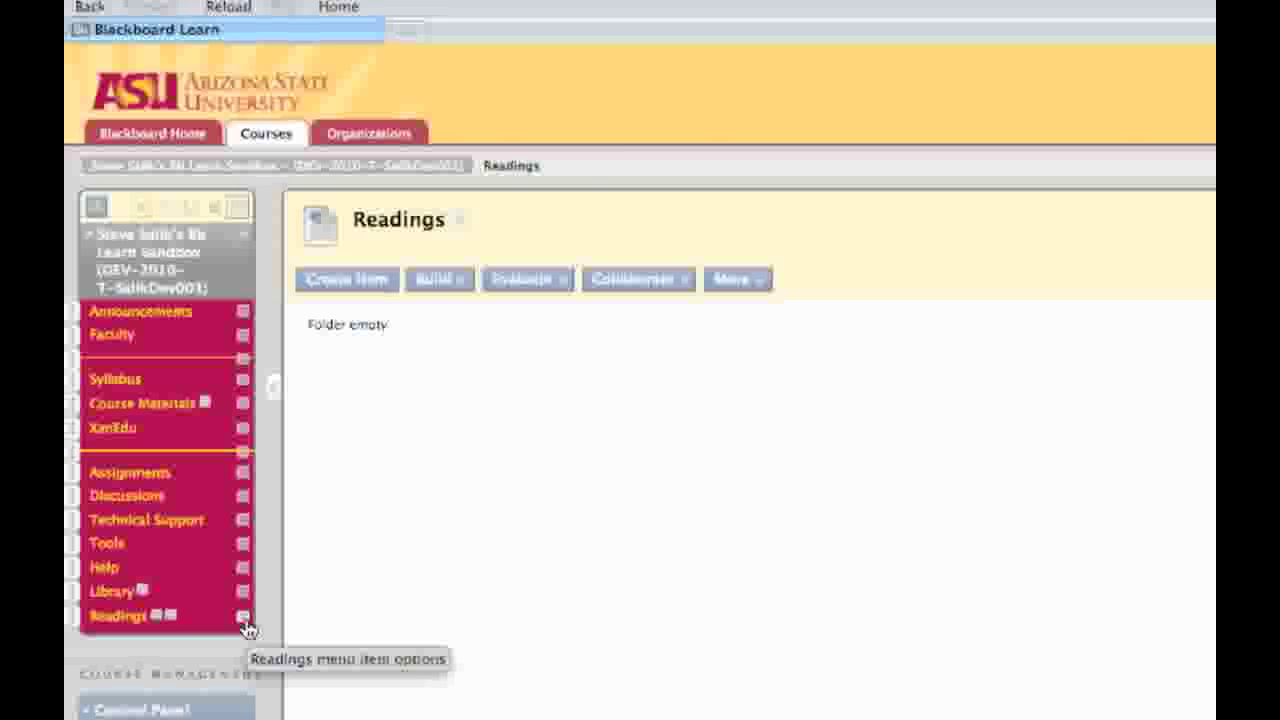
click(244, 616)
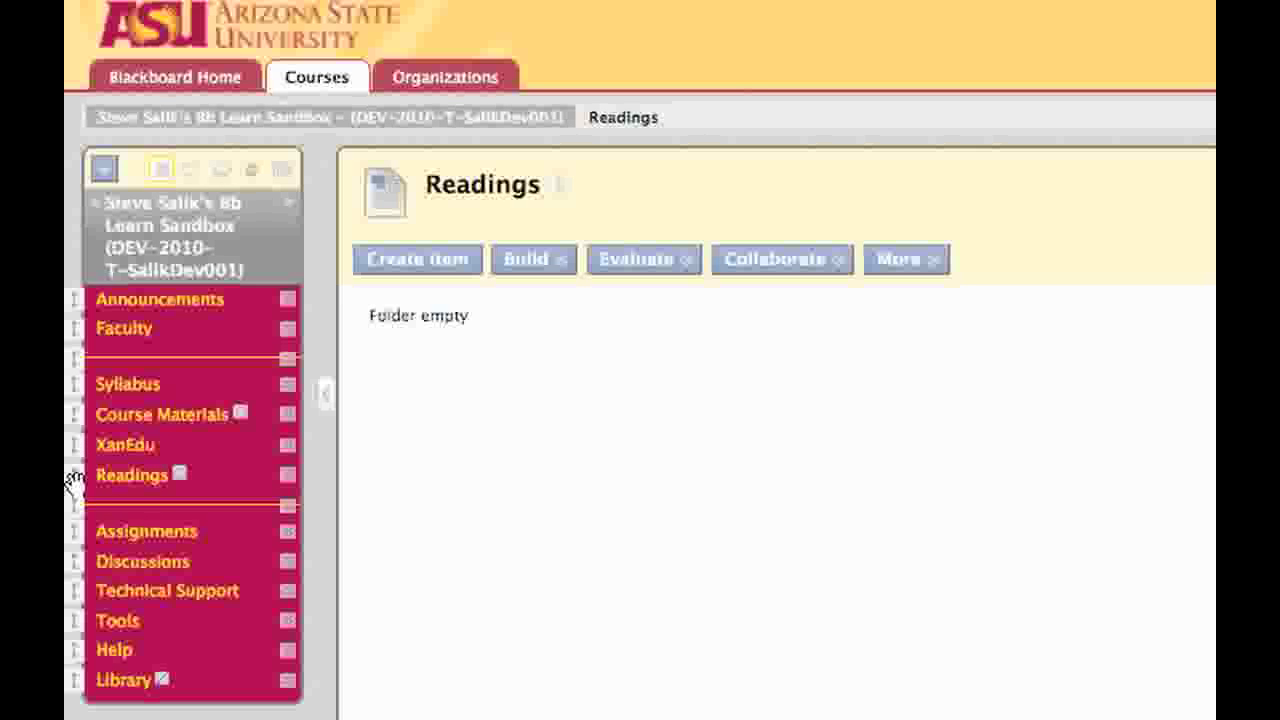
click(160, 300)
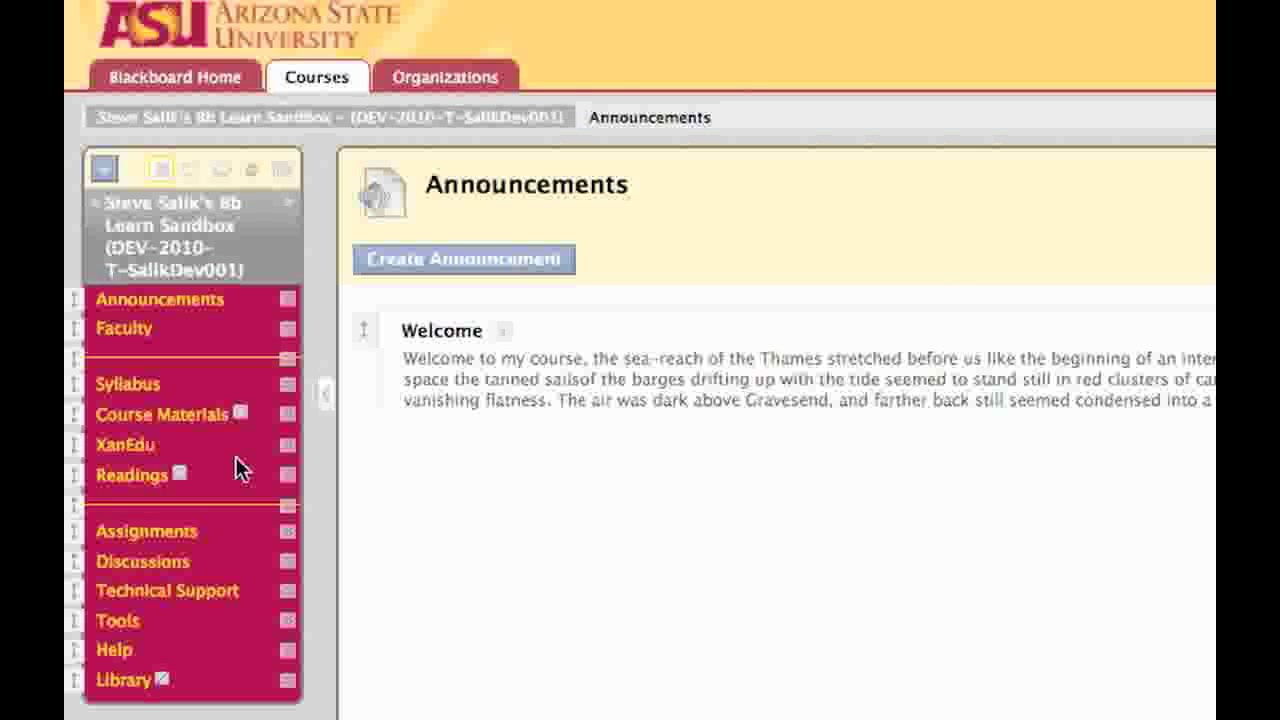
mouse_move(222, 444)
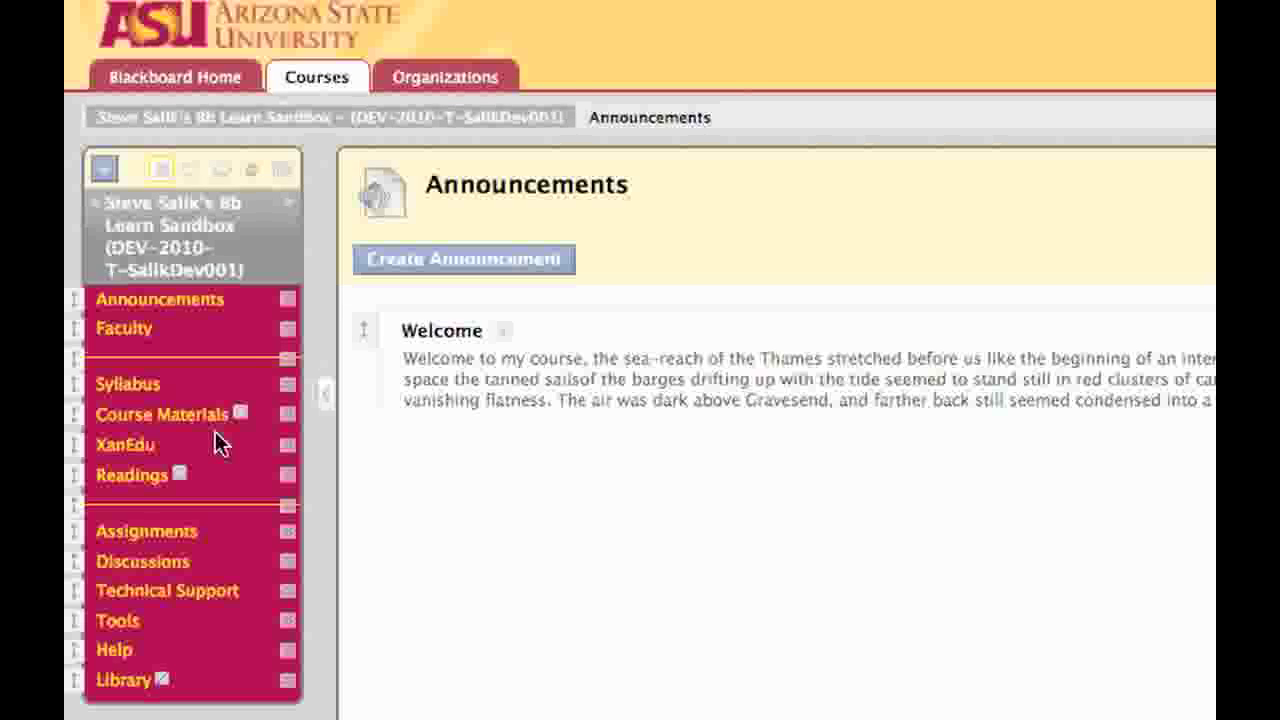
mouse_move(218, 696)
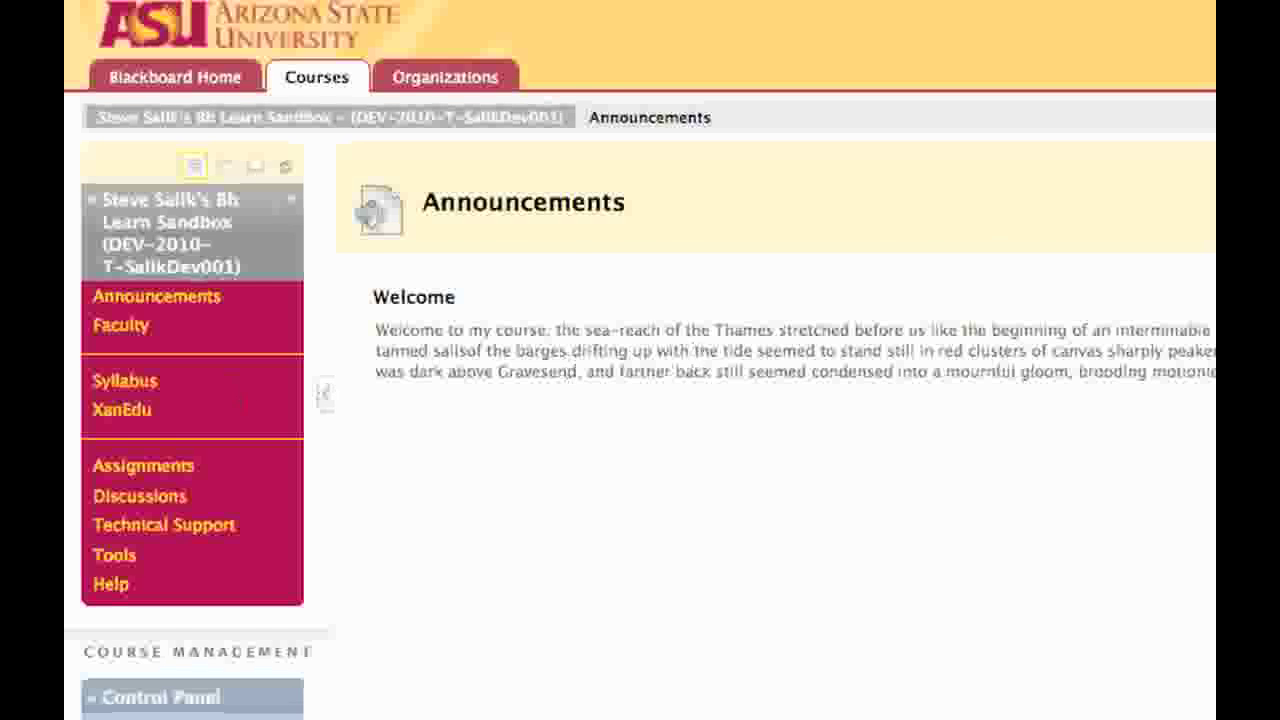
scroll(down, 3)
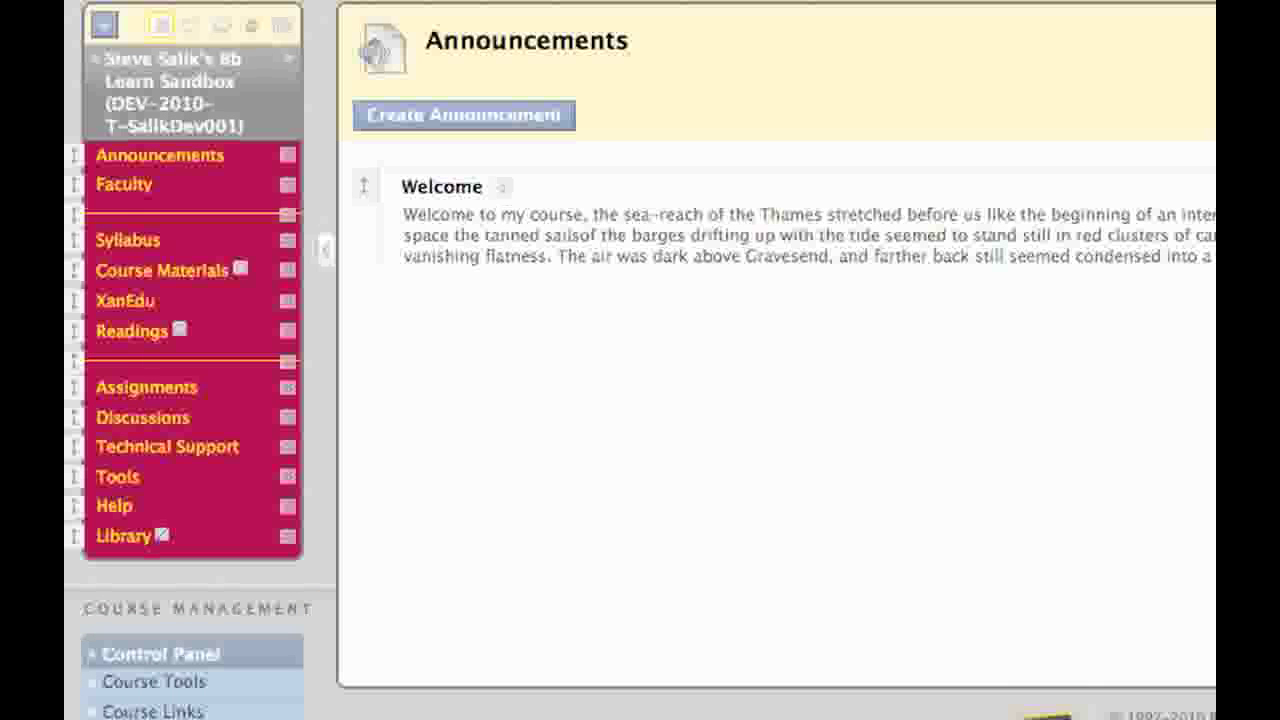
mouse_move(148, 344)
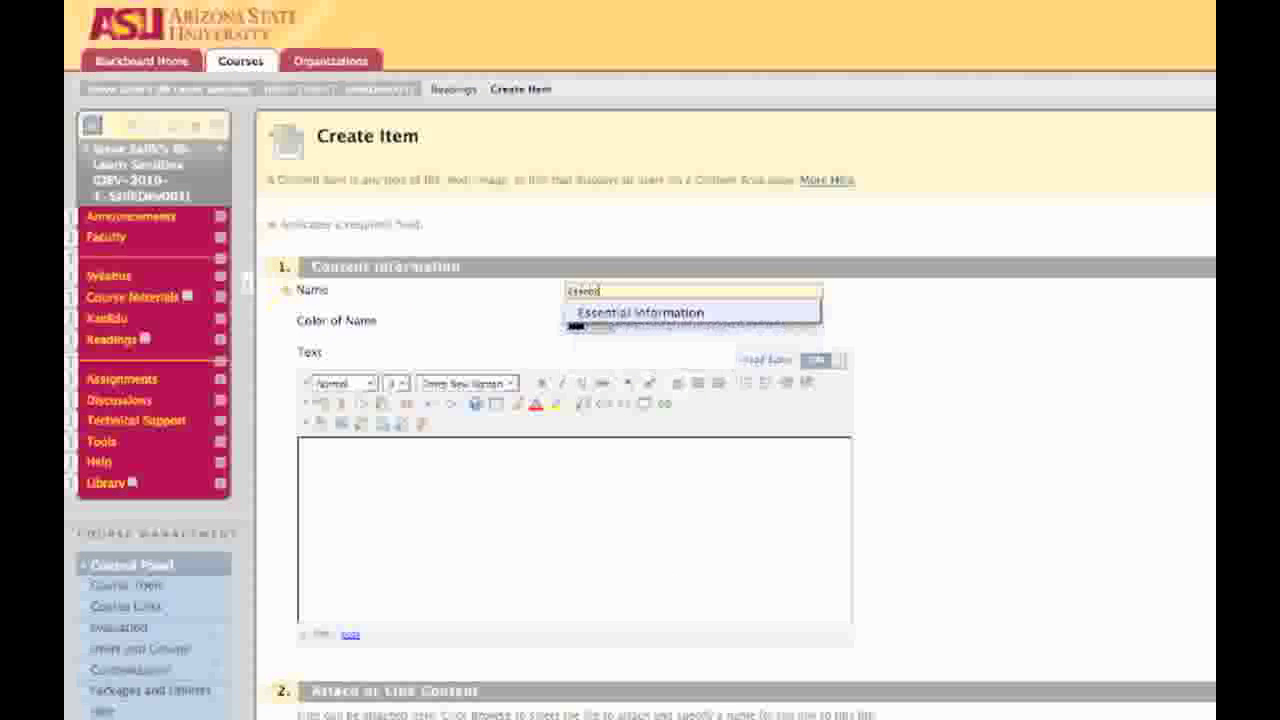
- Name the new item 'Essential Information' and attach Essential Information.pdf from the local files
click(640, 312)
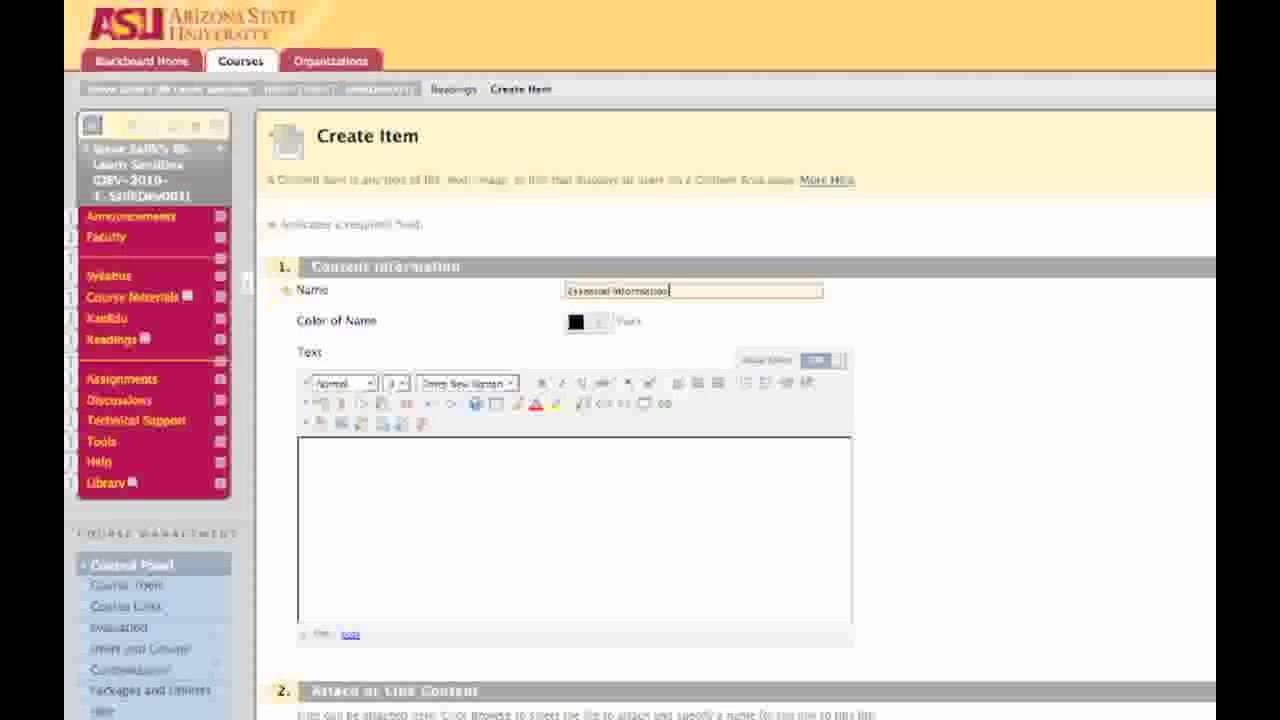
scroll(down, 3)
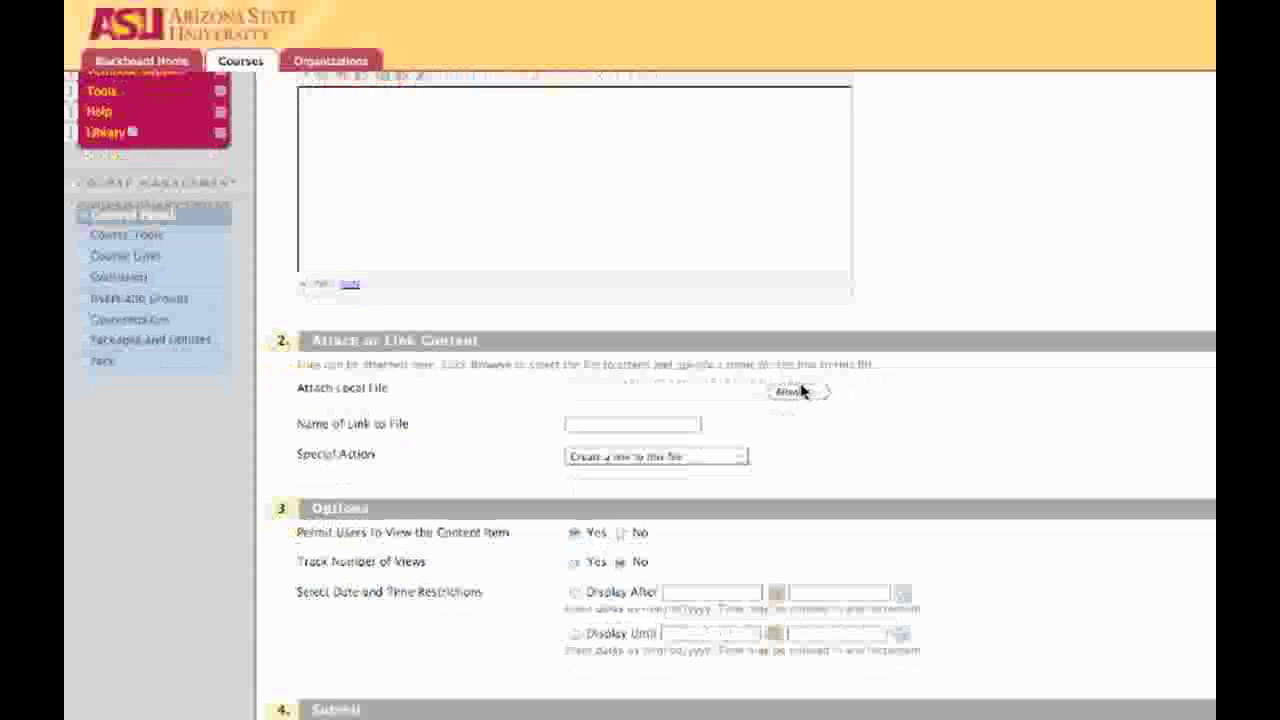
click(798, 390)
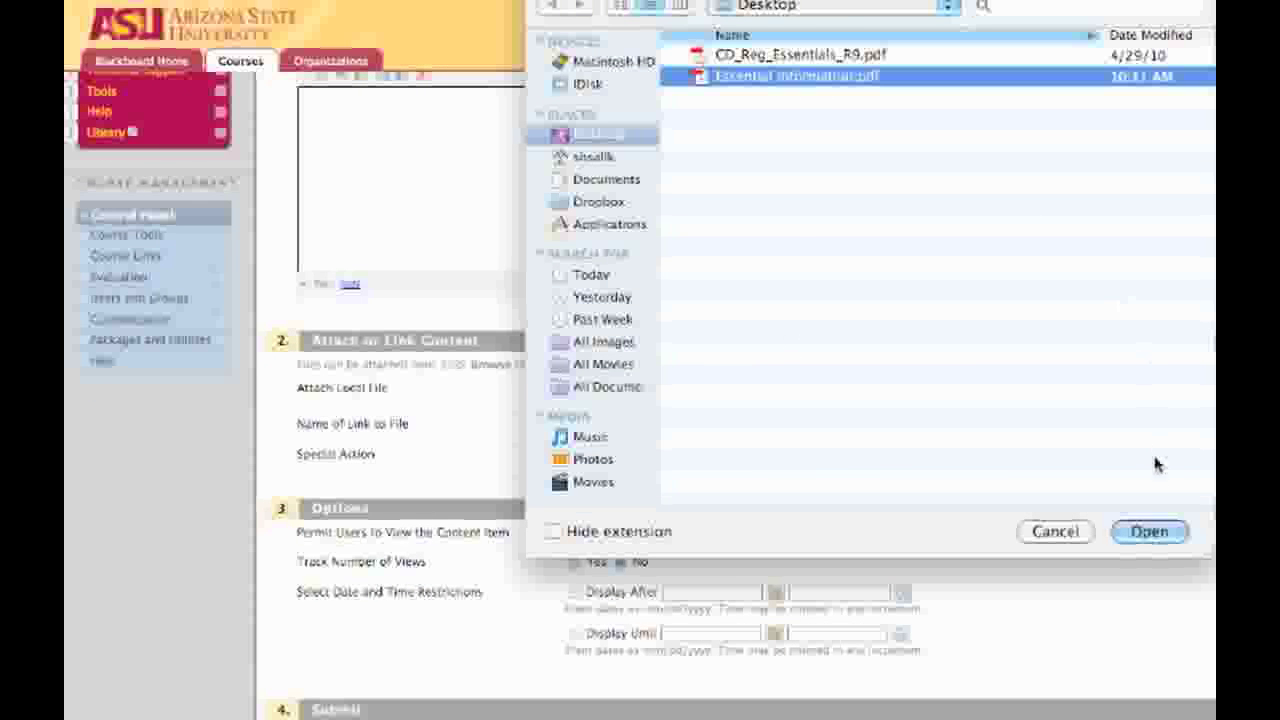
click(1148, 532)
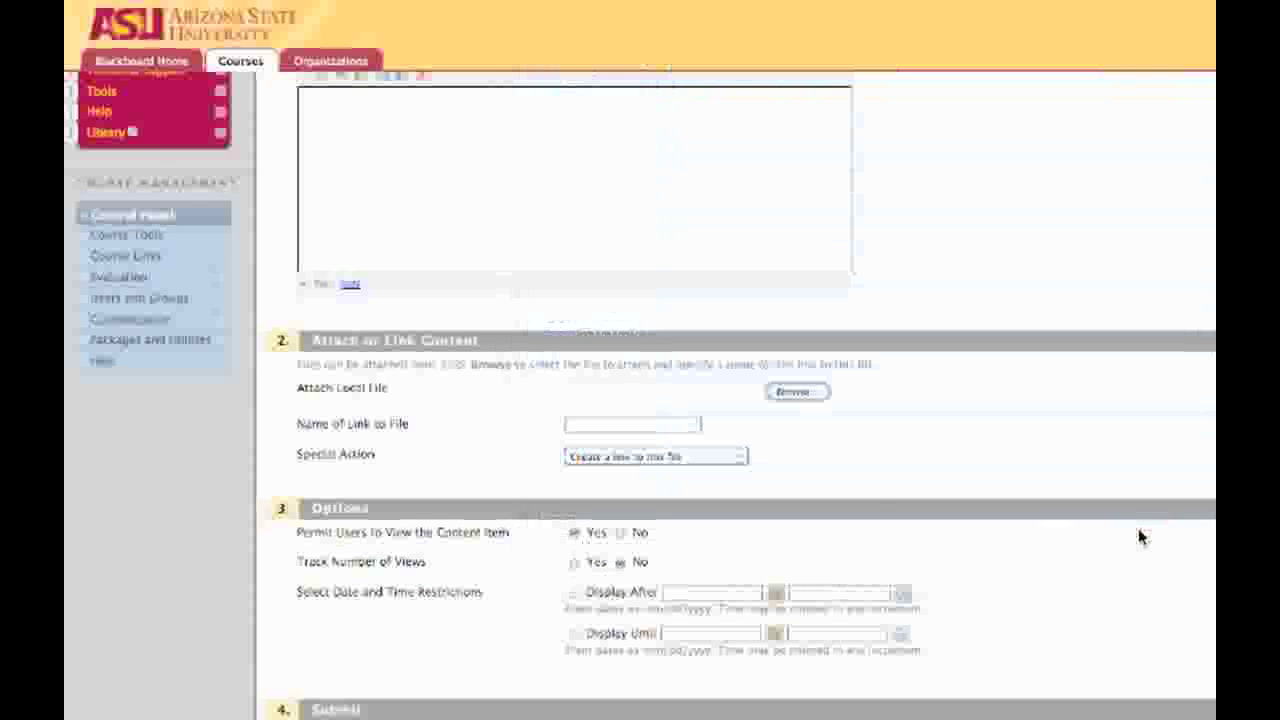
click(796, 390)
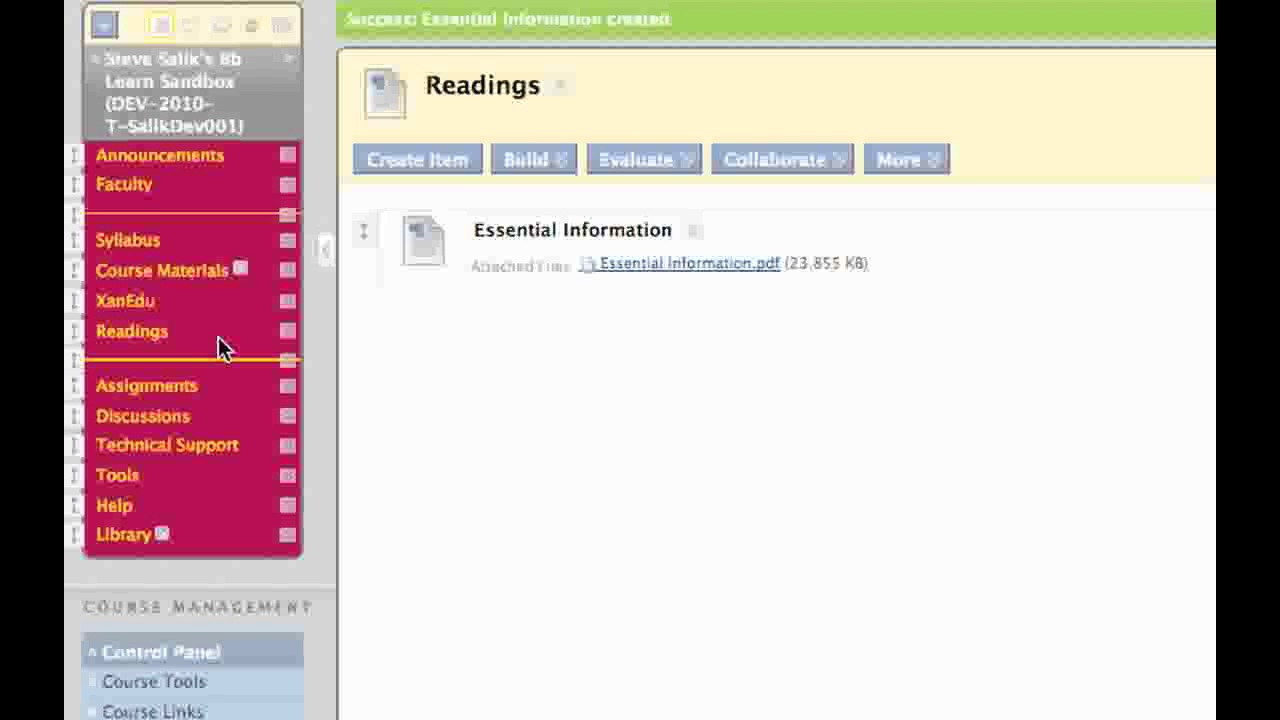
mouse_move(460, 348)
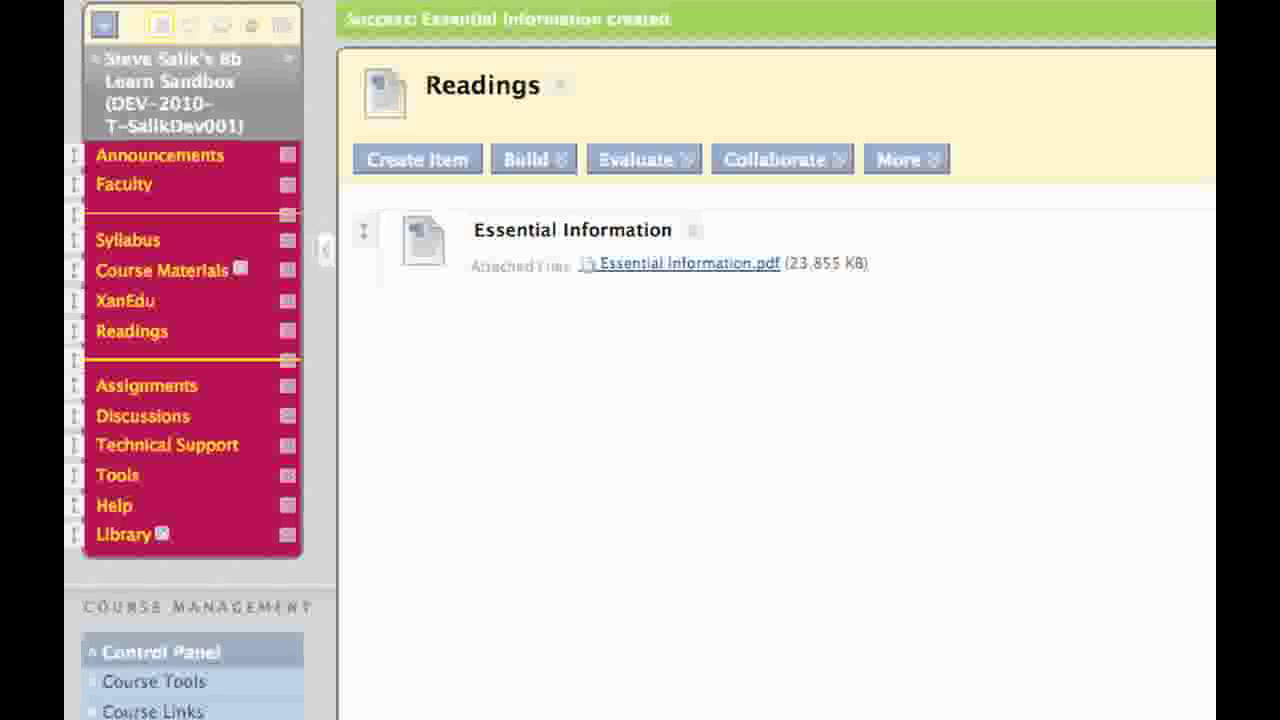
mouse_move(1004, 436)
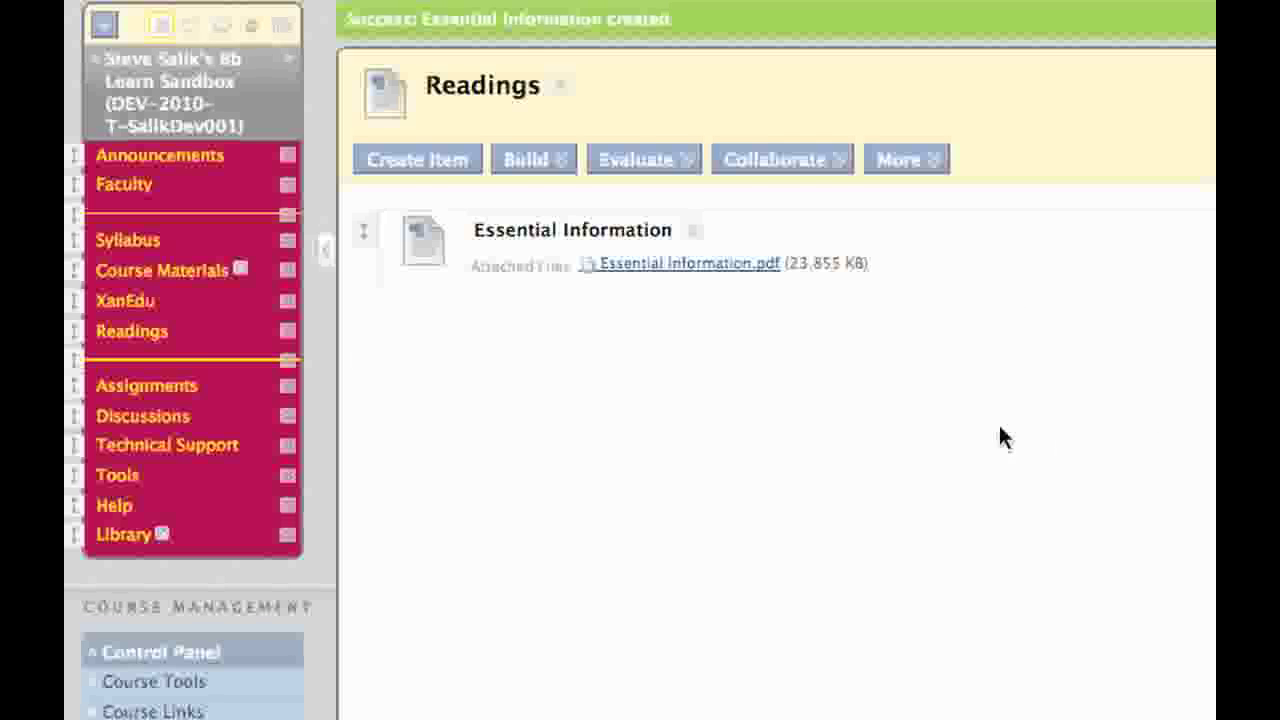